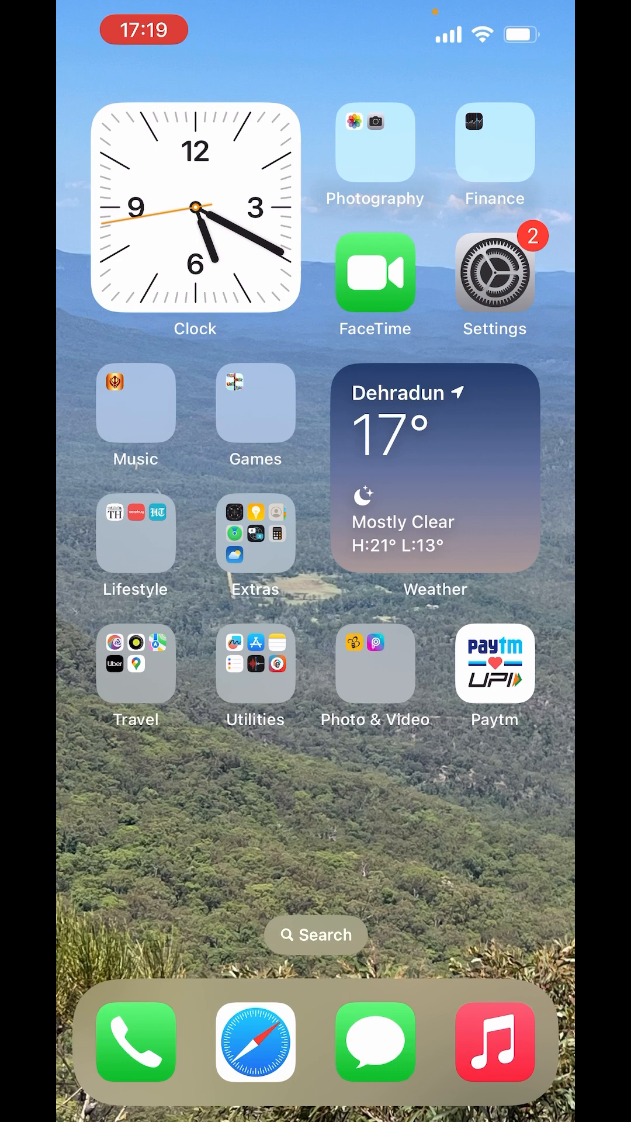
- Launch Settings from the Home Screen and go into the General page
click(495, 280)
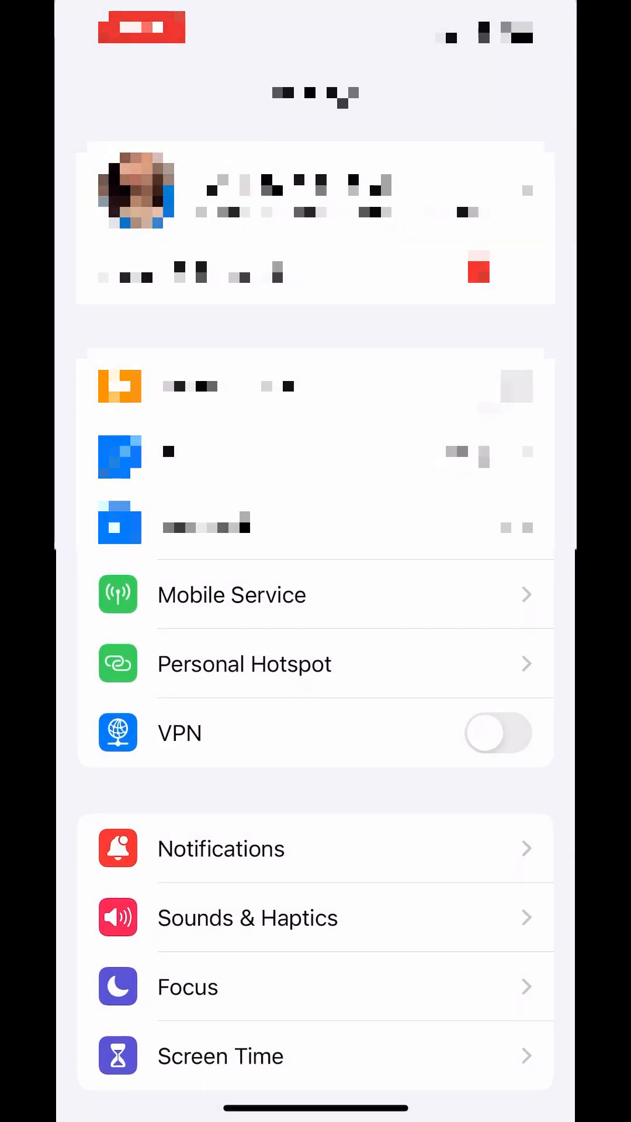
scroll(down, 3)
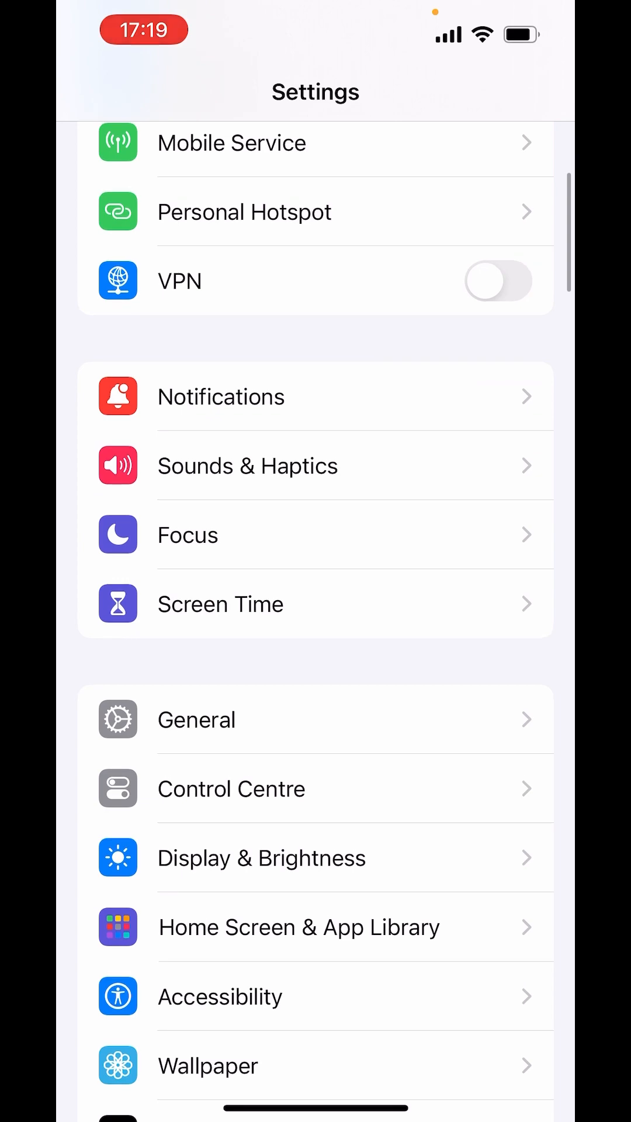
click(196, 719)
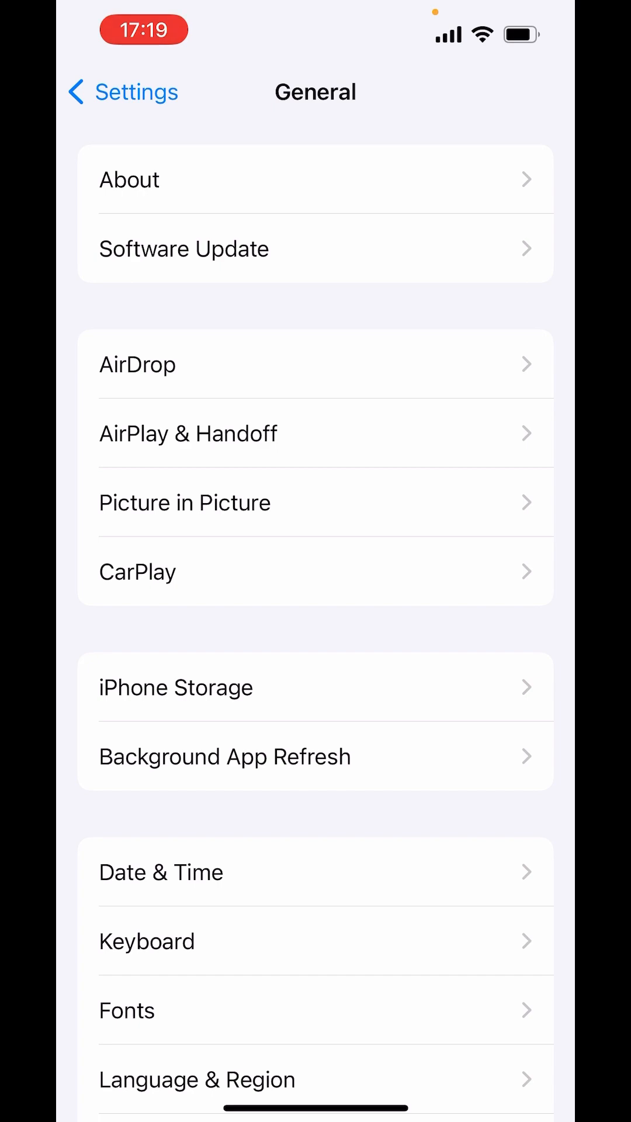
- Delete the Emoji keyboard, leaving English (India), Hindi – Transliteration and Hindi
click(146, 941)
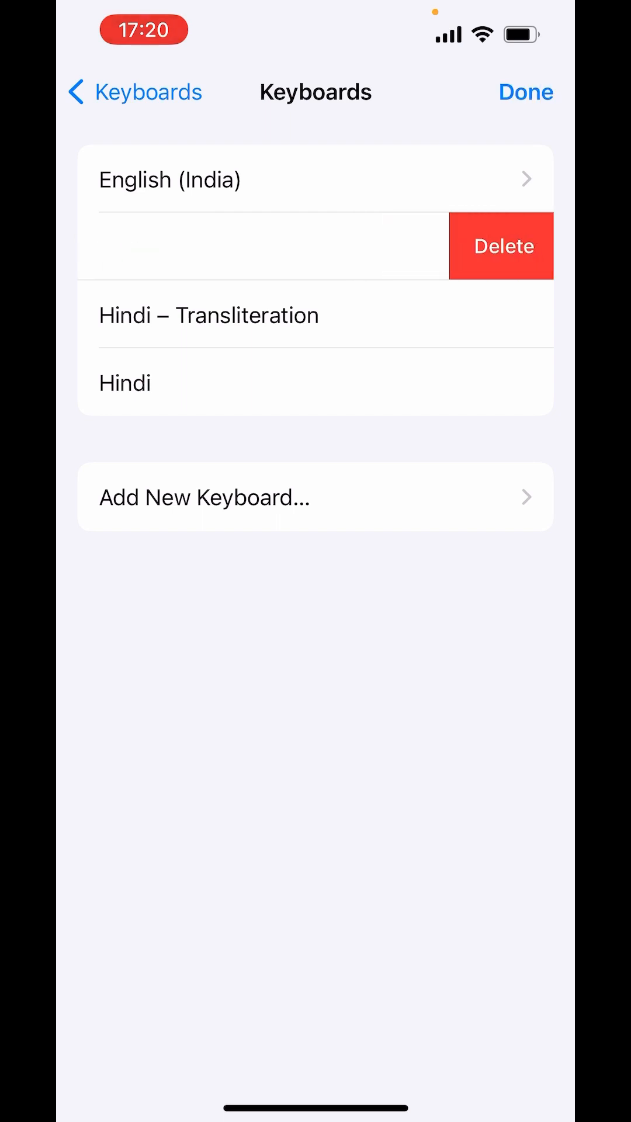
click(525, 92)
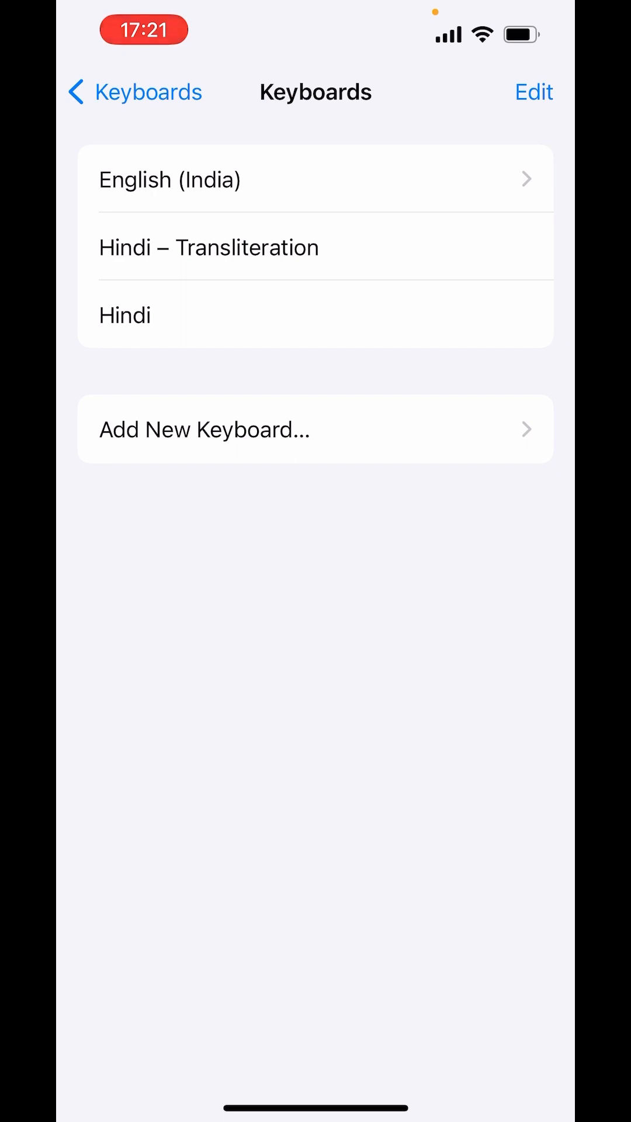
- Search 'Emo' in Add New Keyboard and re-add the Emoji keyboard
click(205, 430)
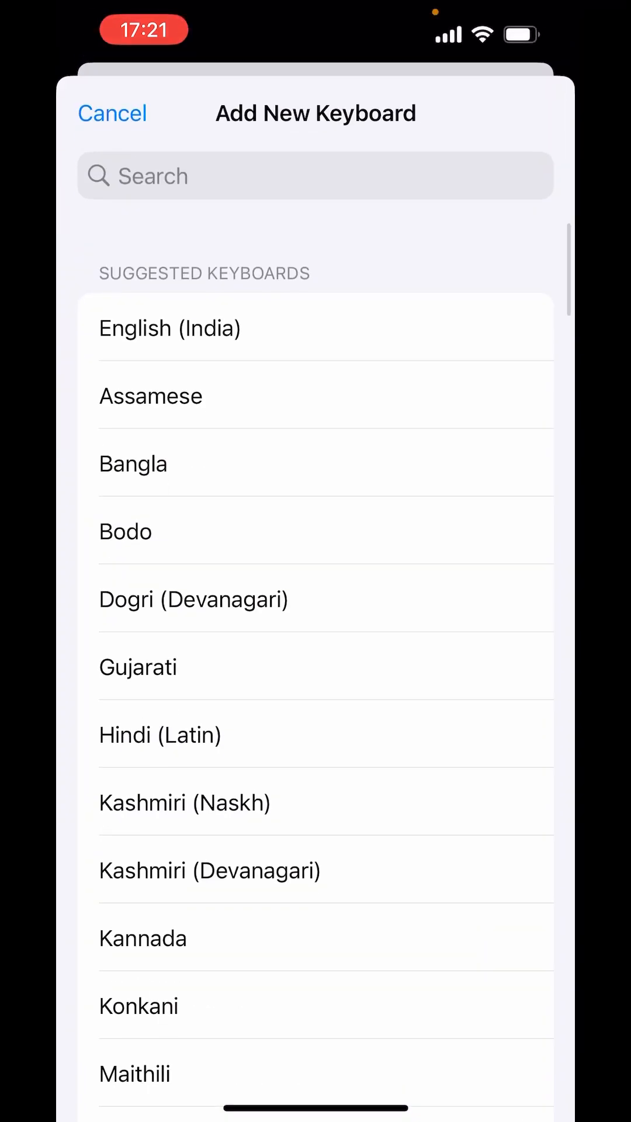
text(E)
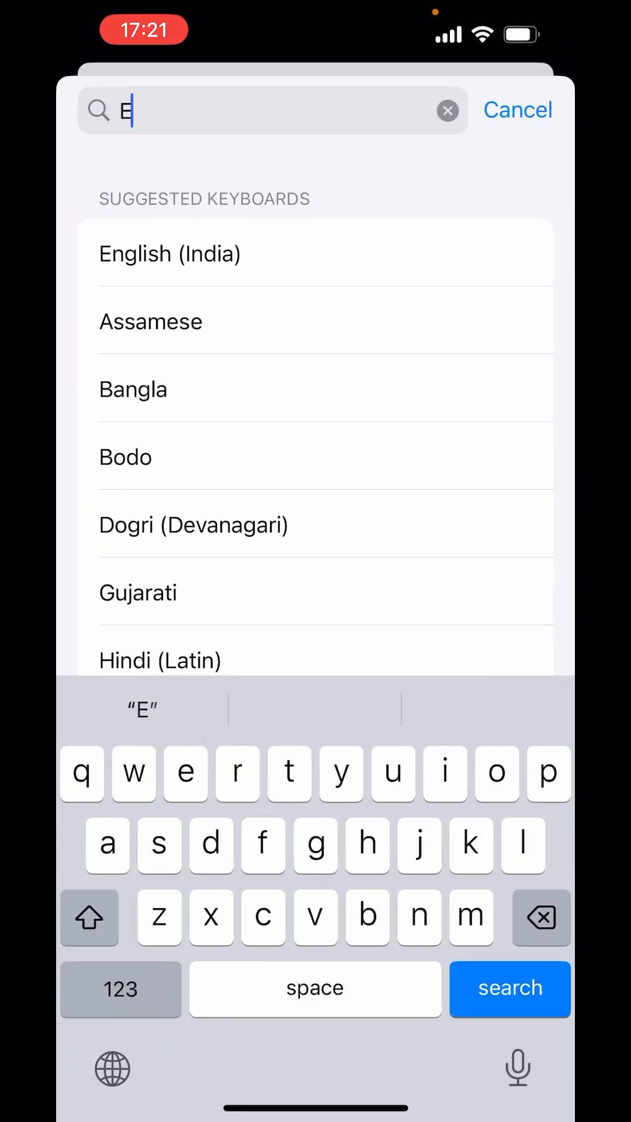
text(mo)
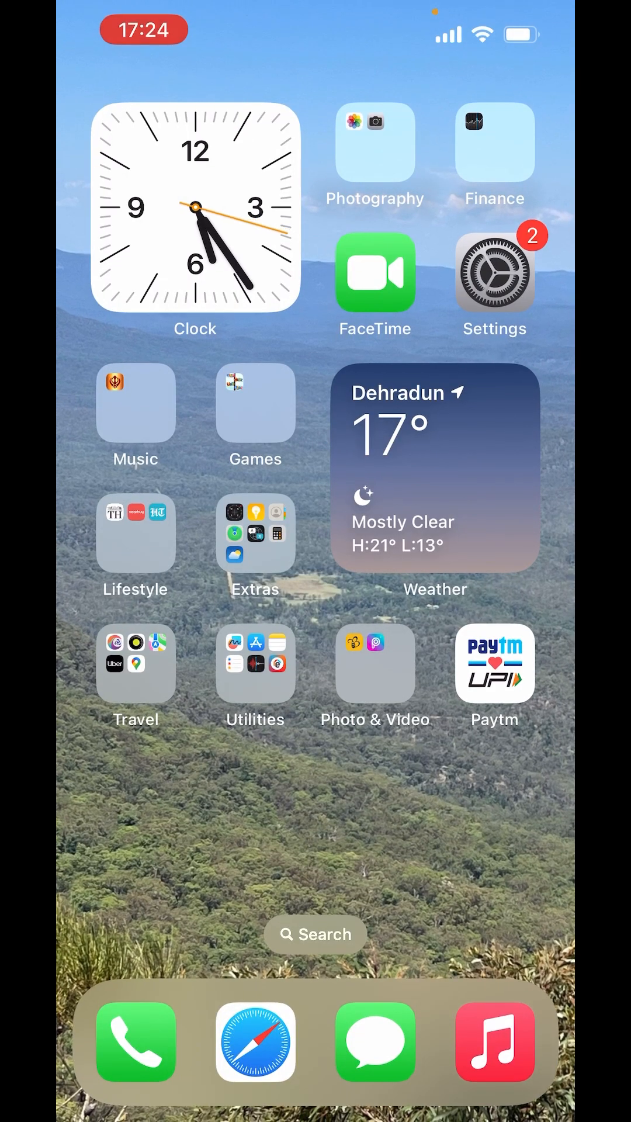
- Reopen Settings and navigate to General > Transfer or Reset iPhone
click(494, 279)
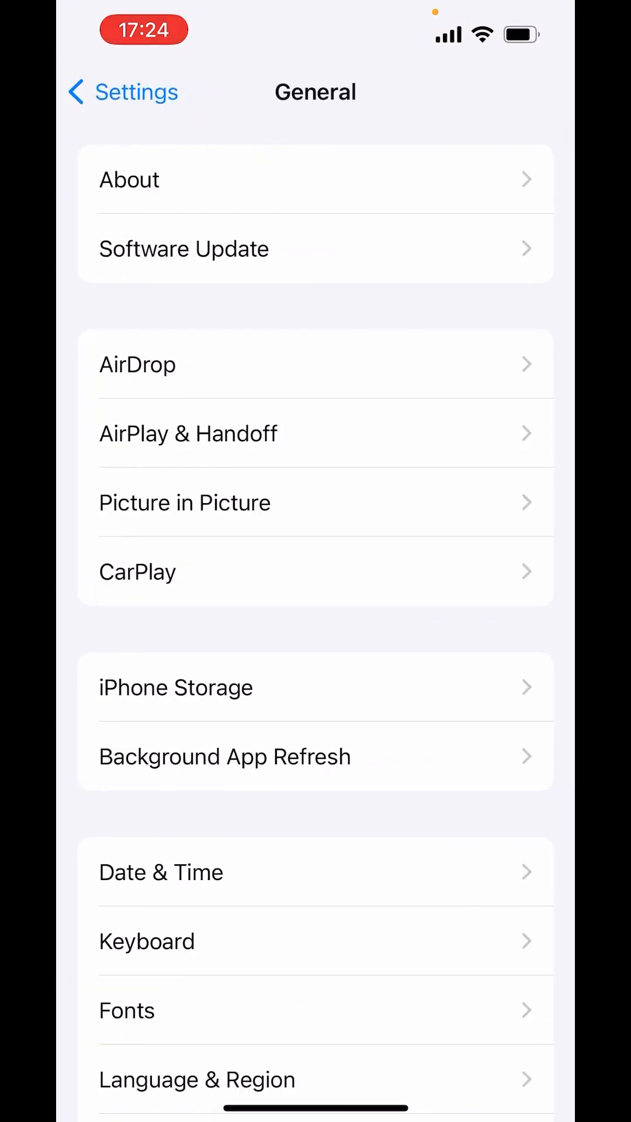
scroll(down, 3)
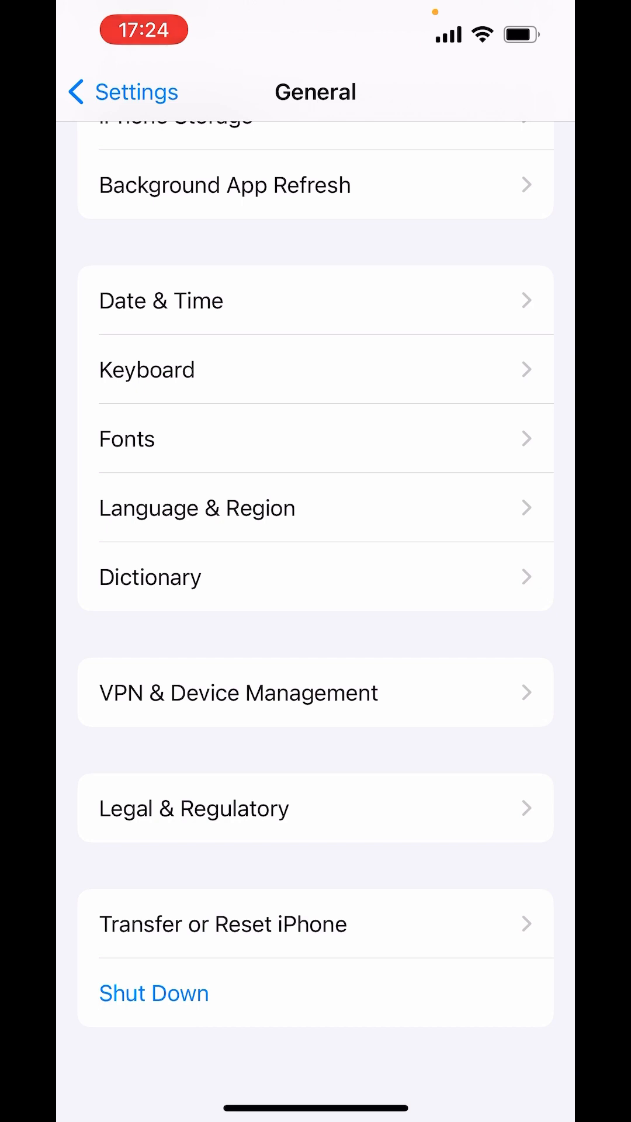
click(222, 924)
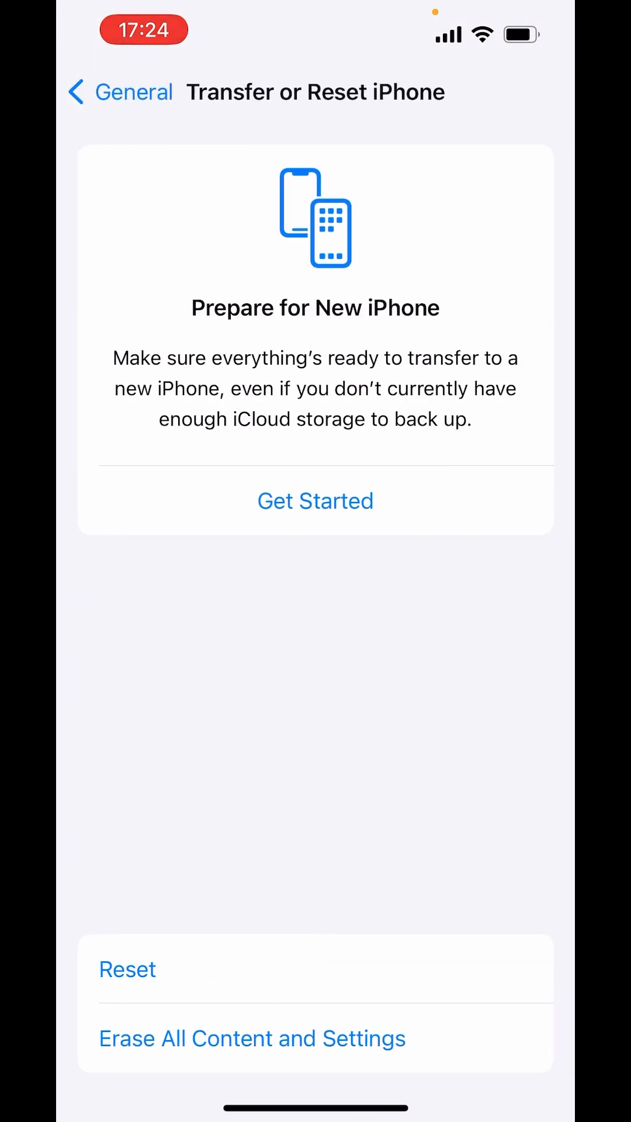
- Choose Reset Keyboard Dictionary from the Reset sheet, reaching the passcode prompt
click(128, 969)
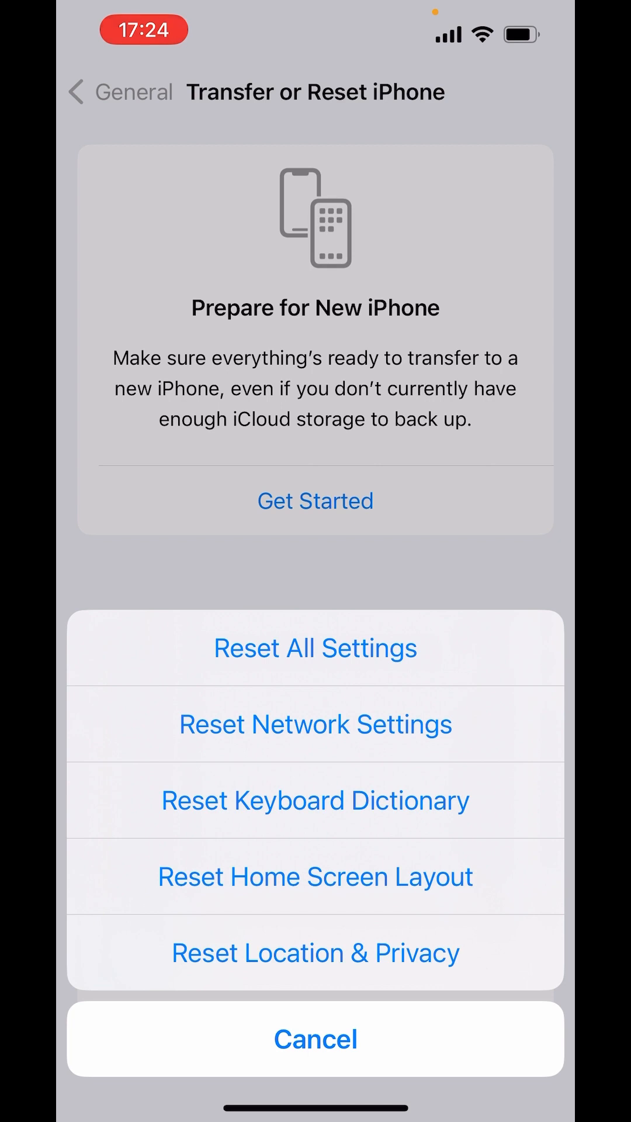
click(316, 648)
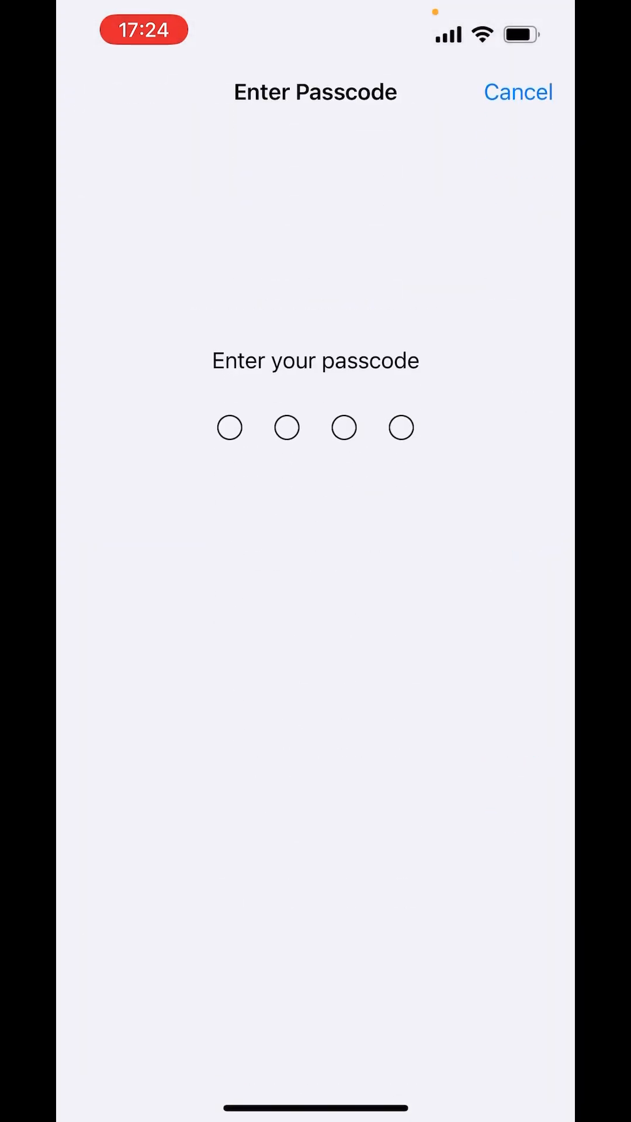